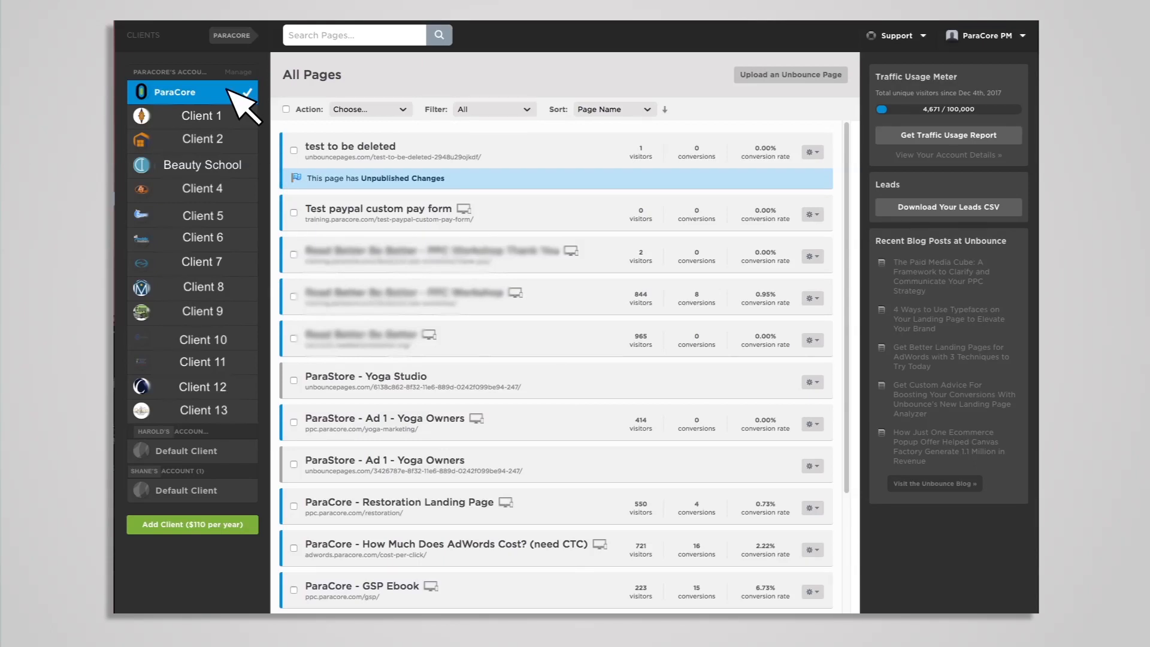
mouse_move(253, 121)
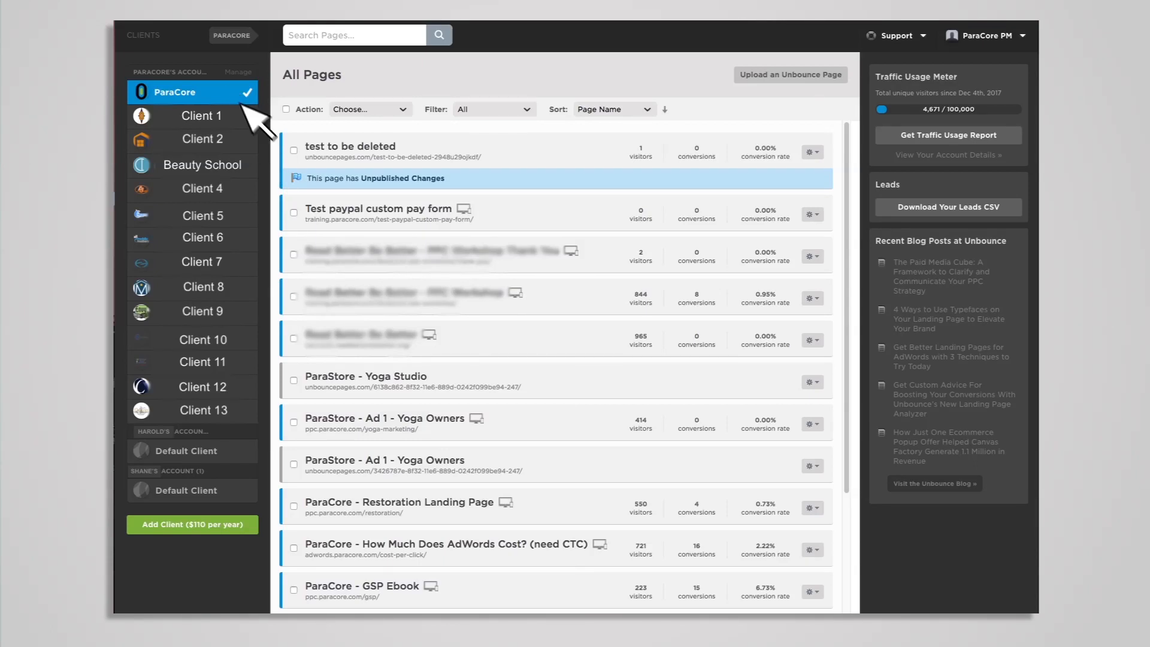
mouse_move(688, 580)
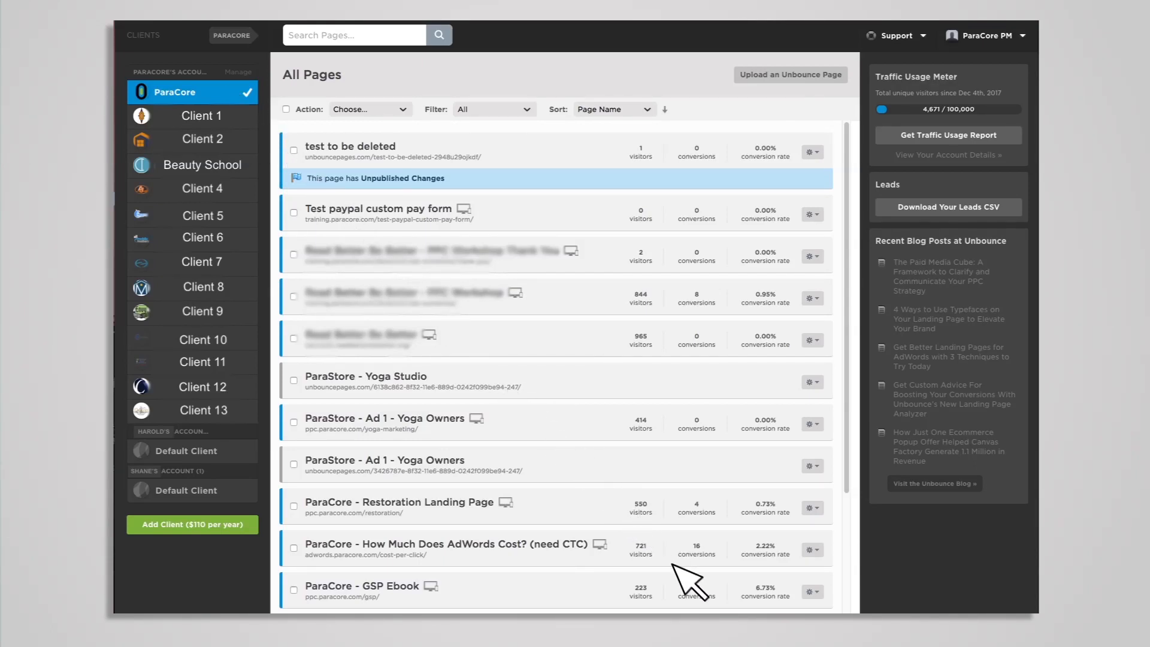
mouse_move(690, 584)
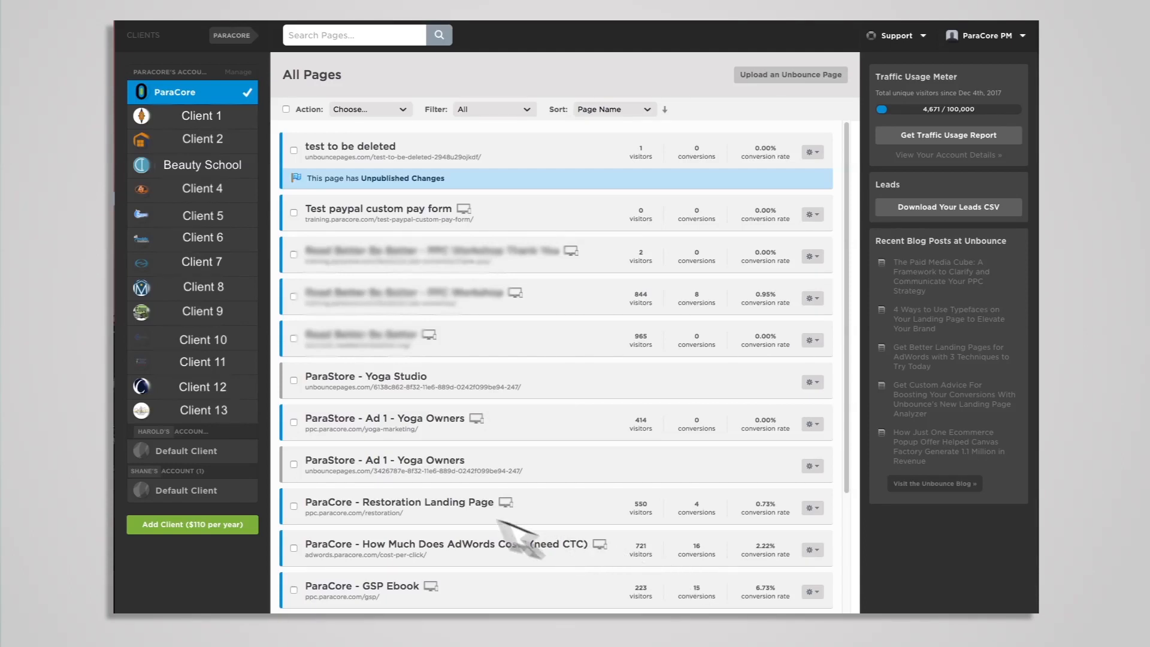
mouse_move(249, 235)
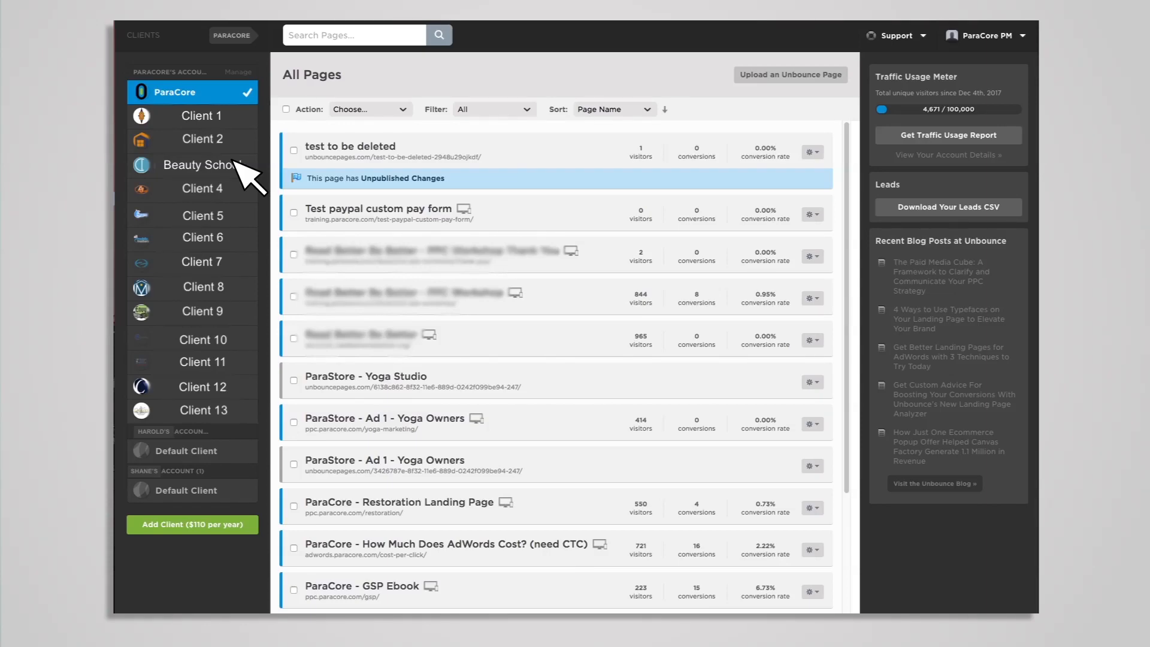
Switch to the ParaCore client to list its 32 pages and page groups
click(205, 165)
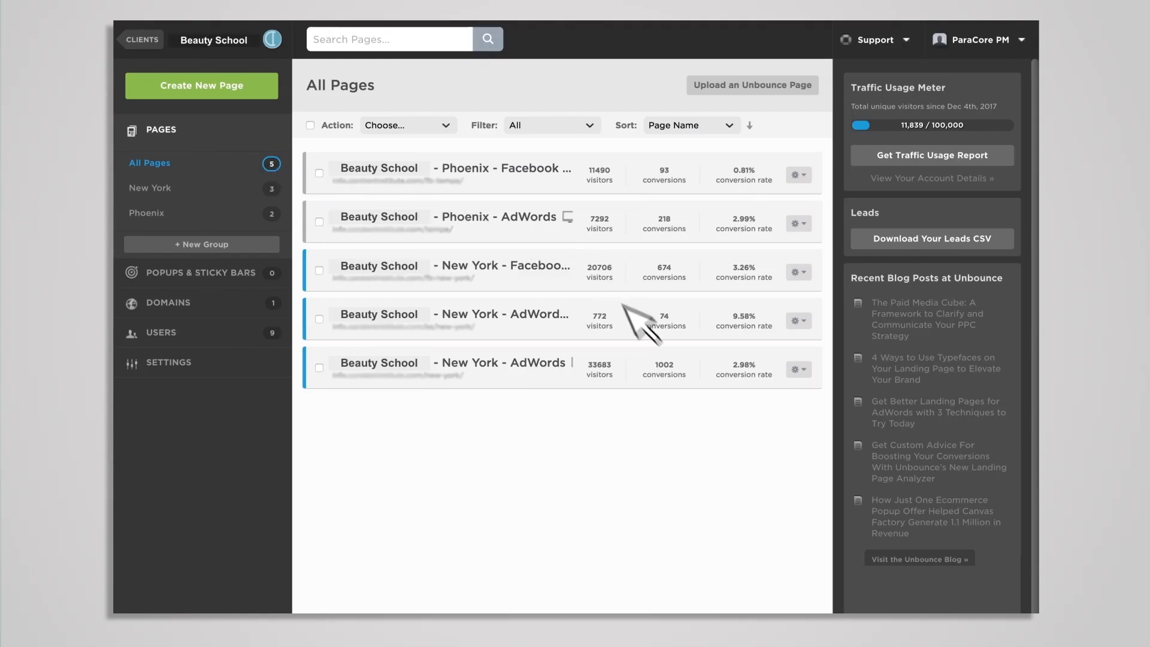
mouse_move(666, 400)
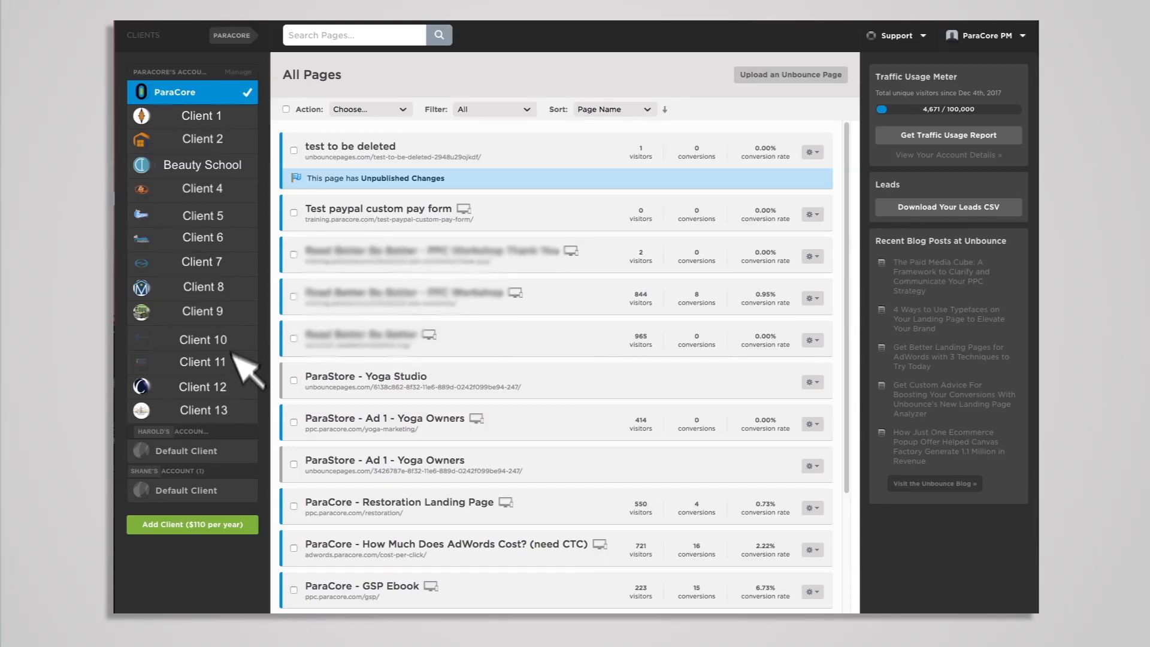
mouse_move(242, 477)
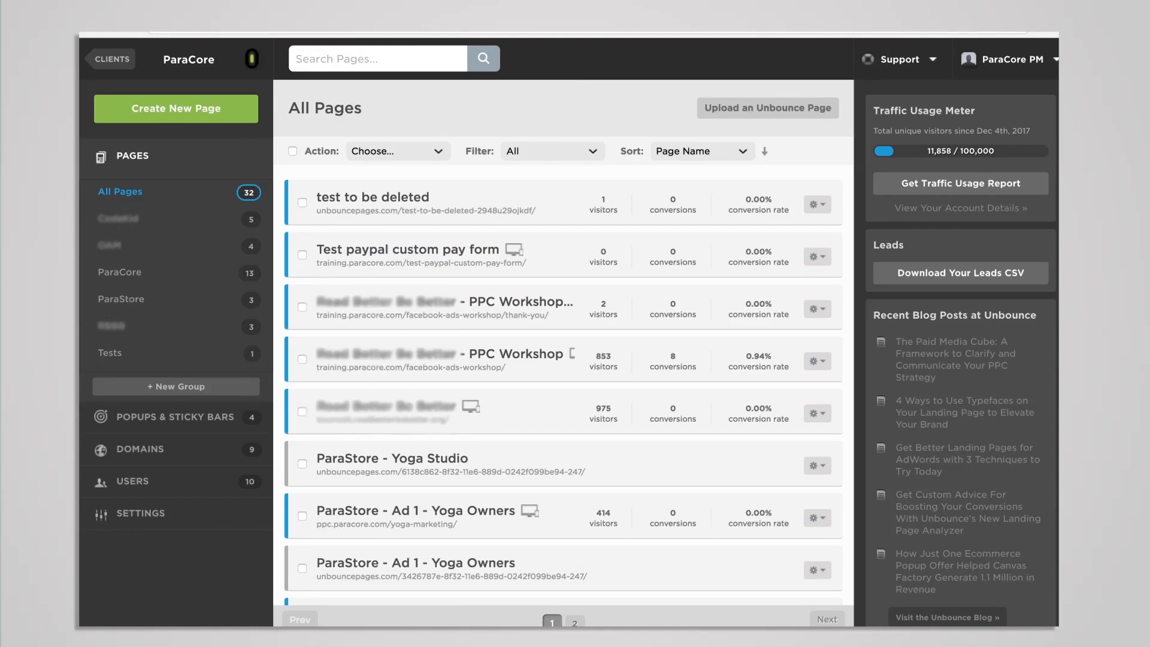
mouse_move(242, 294)
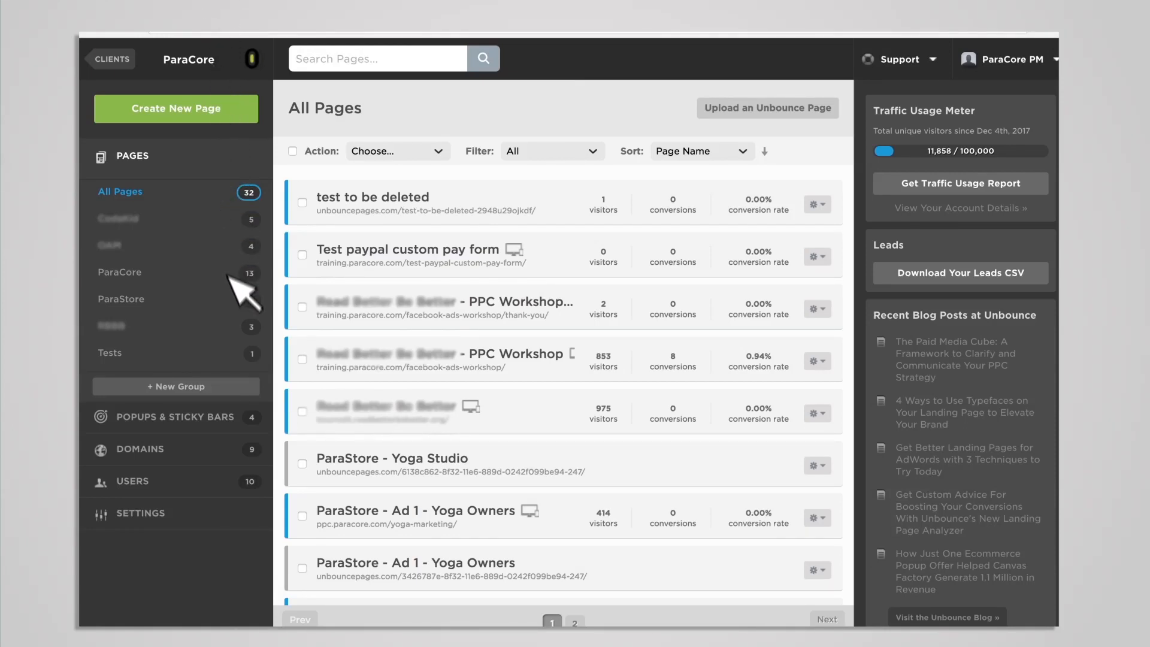
mouse_move(257, 408)
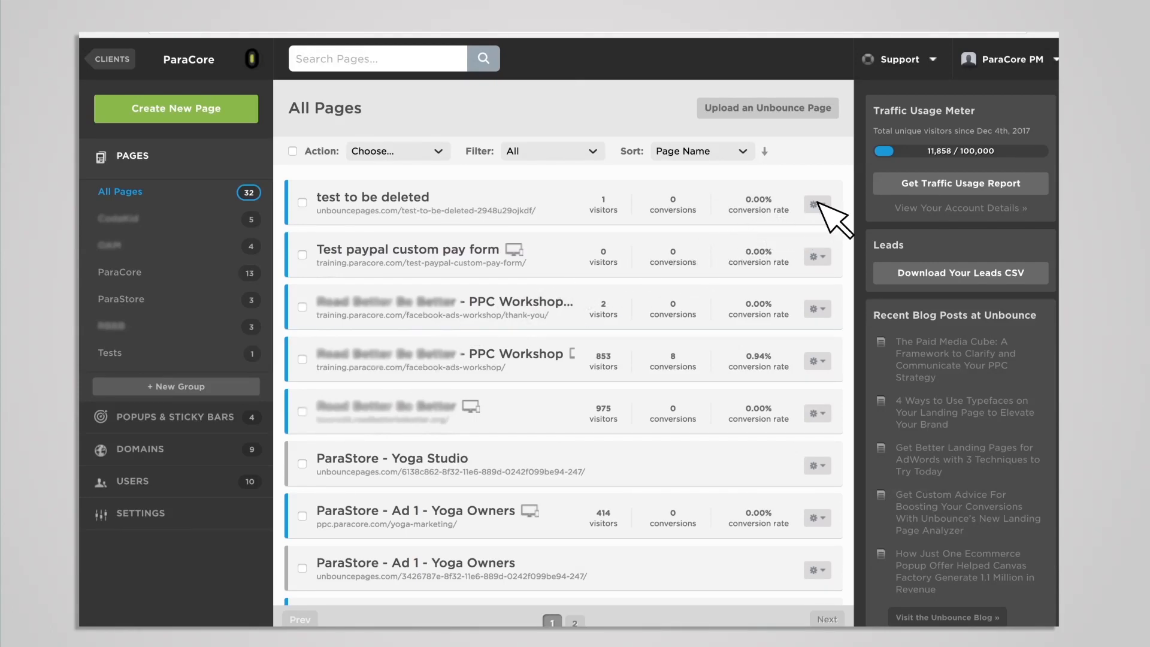
click(816, 204)
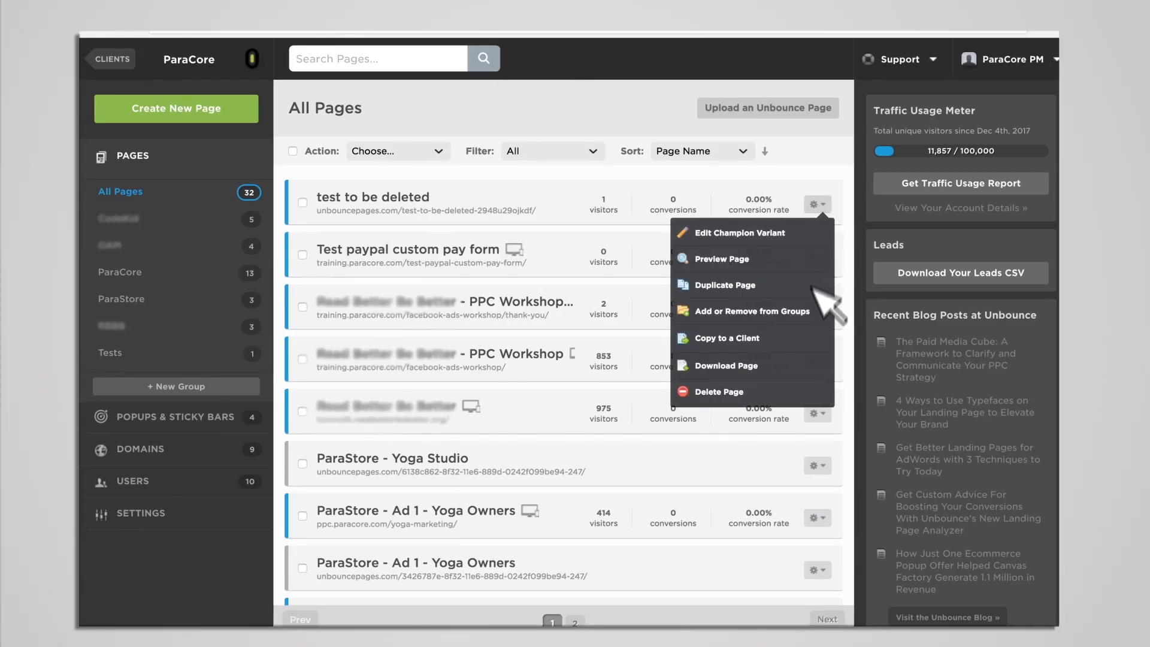
mouse_move(850, 367)
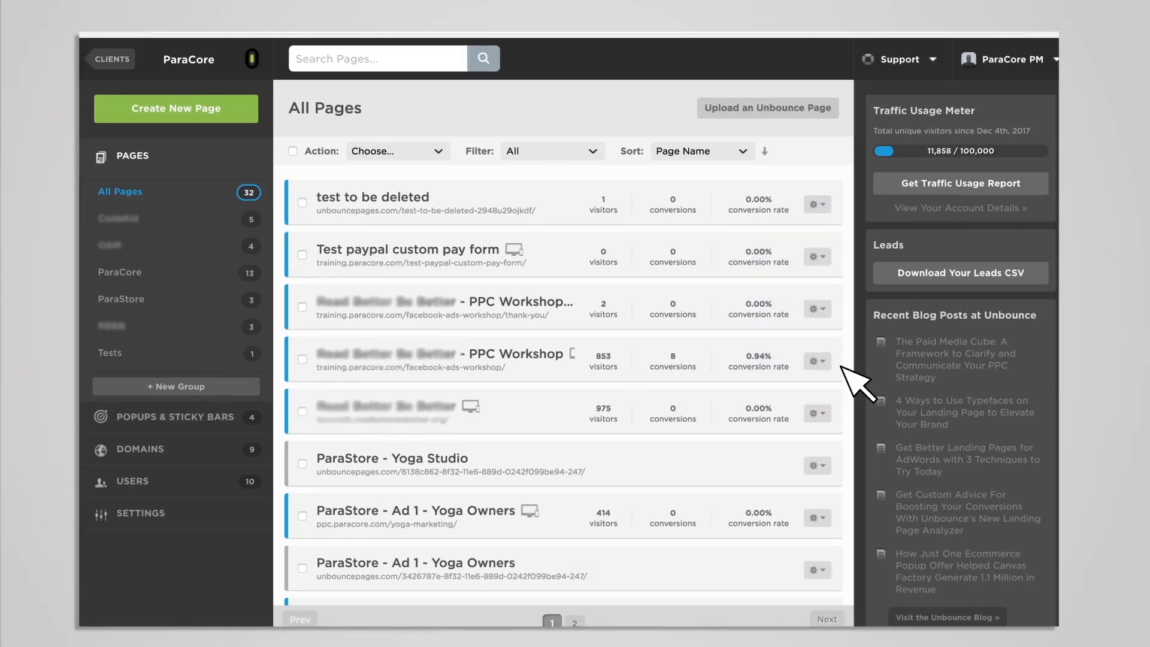
mouse_move(1028, 118)
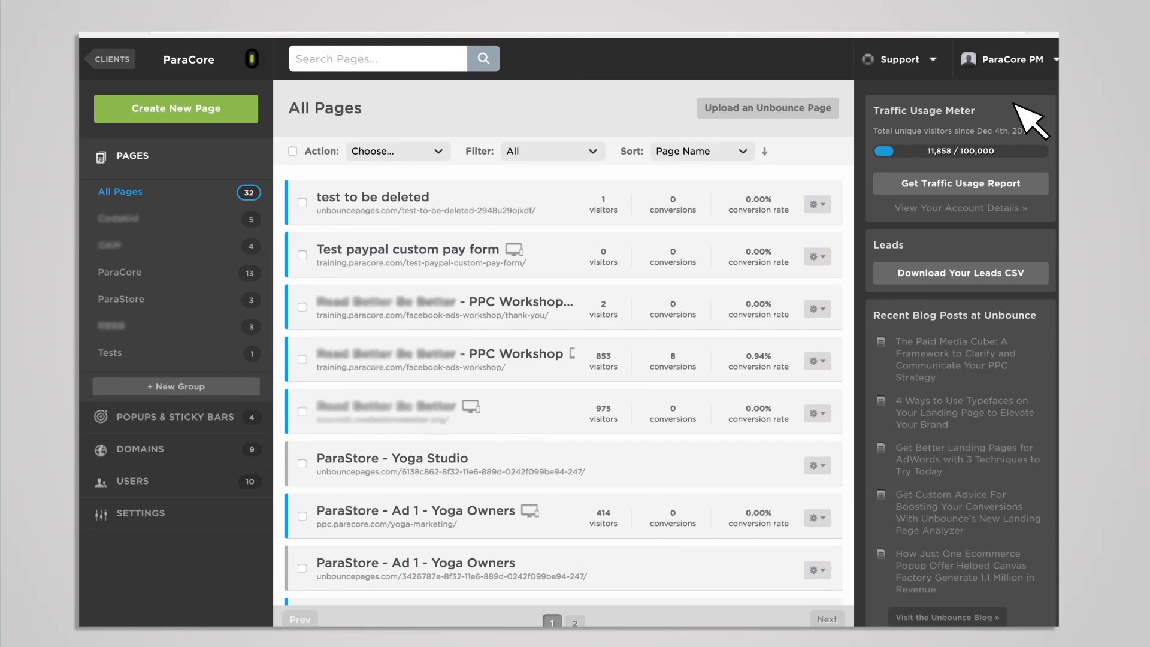
mouse_move(1016, 151)
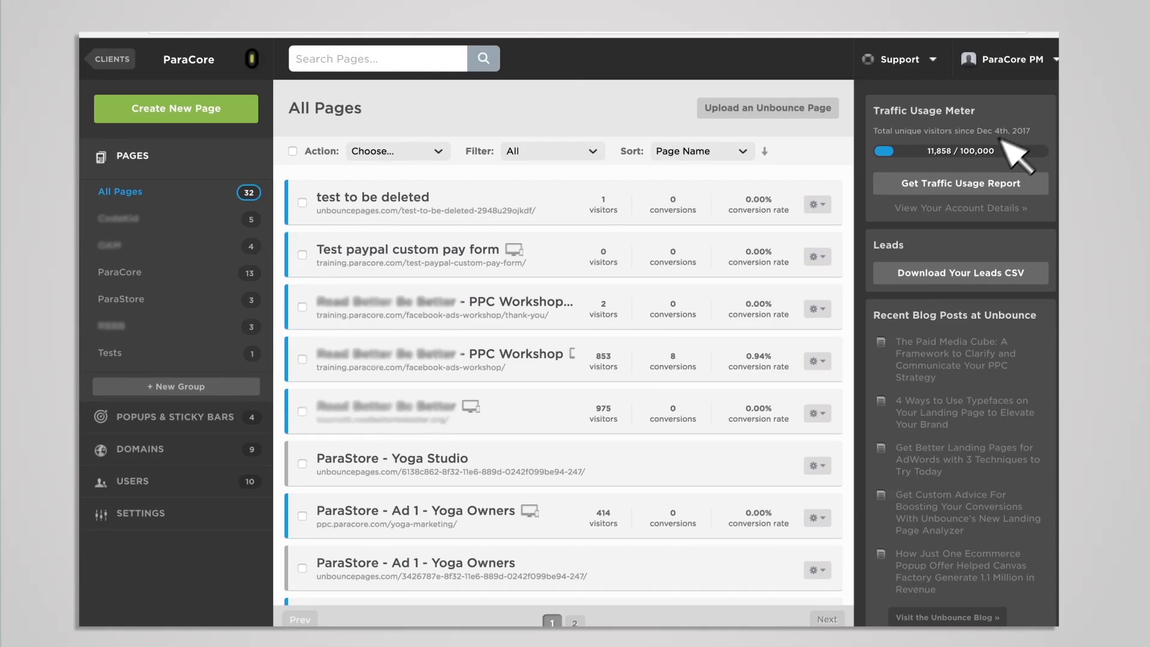
mouse_move(959, 169)
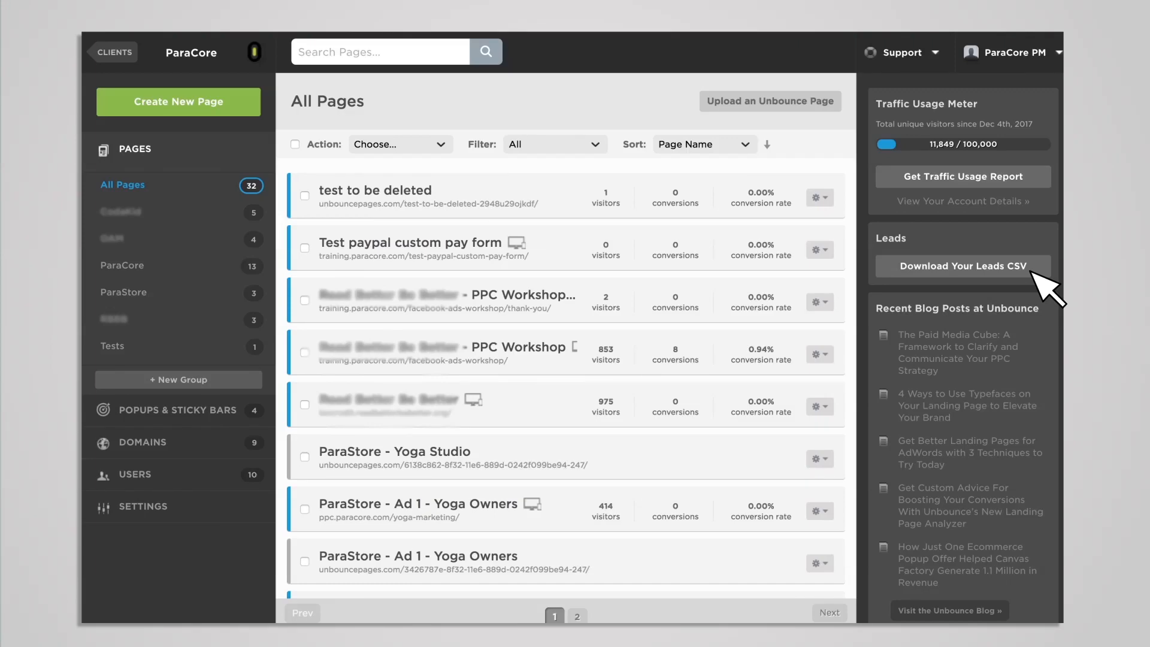
click(962, 266)
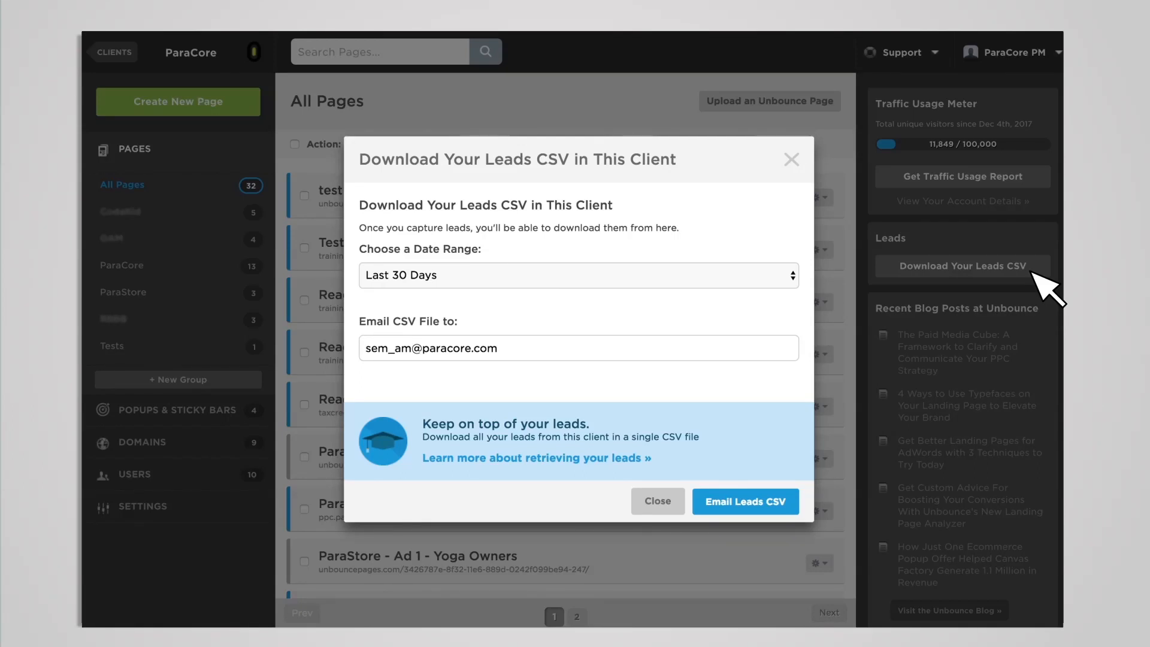
mouse_move(1012, 294)
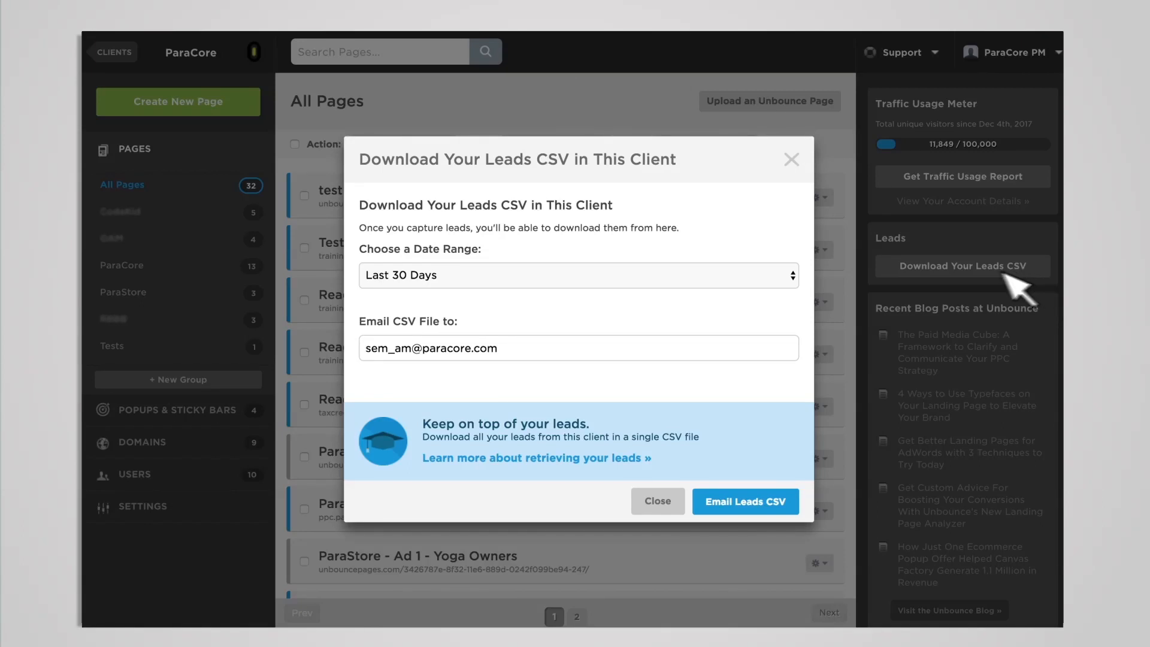
click(579, 275)
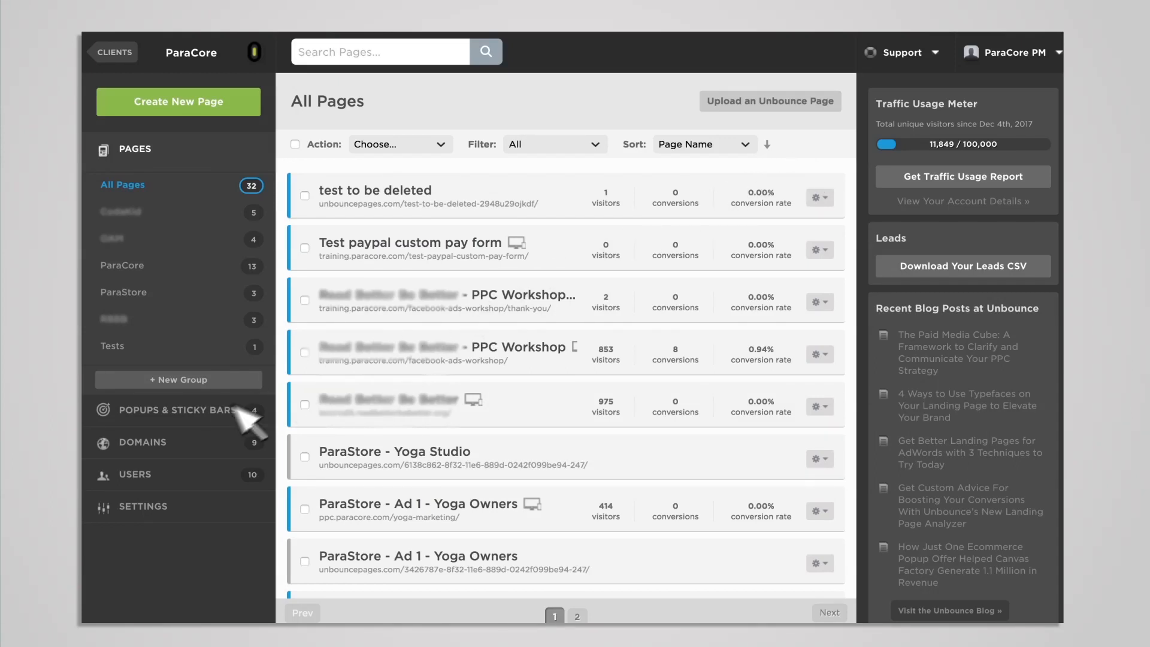
Show the Popups & Sticky Bars list with the e-book popup and CallRail sticky bar
click(176, 410)
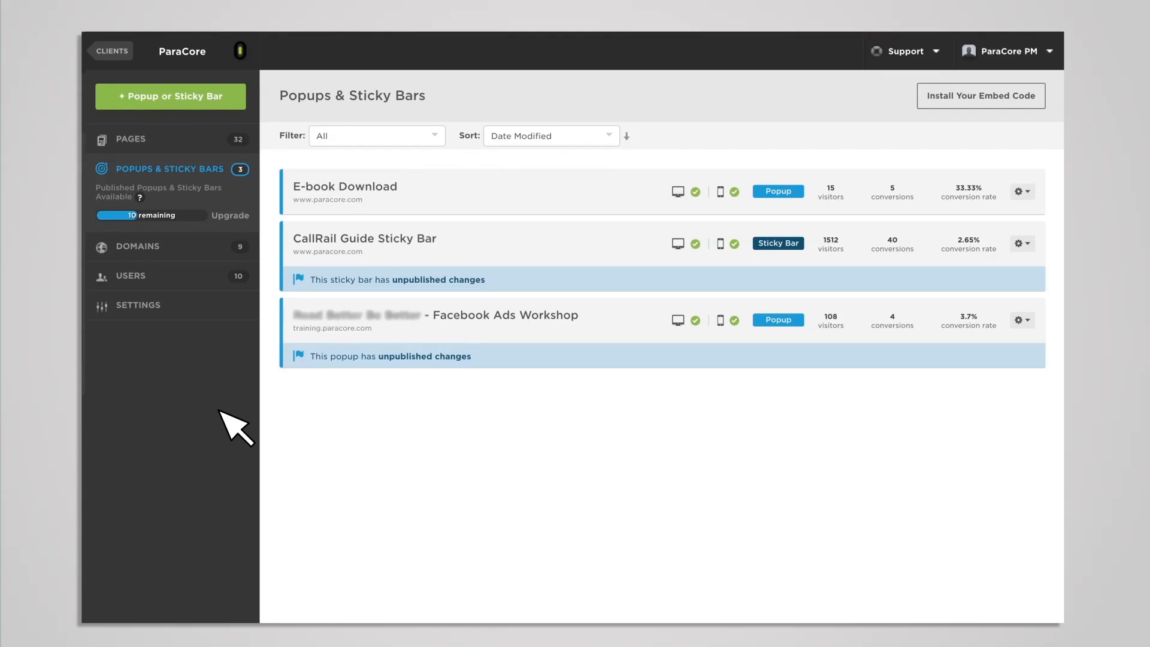
mouse_move(208, 220)
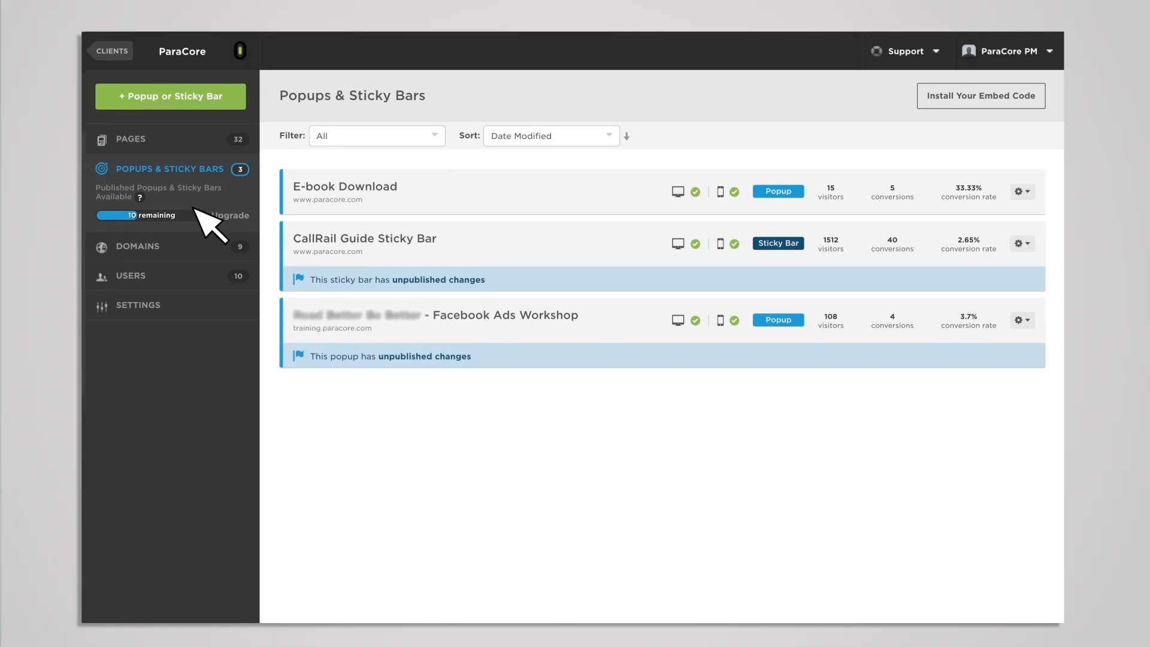
mouse_move(690, 360)
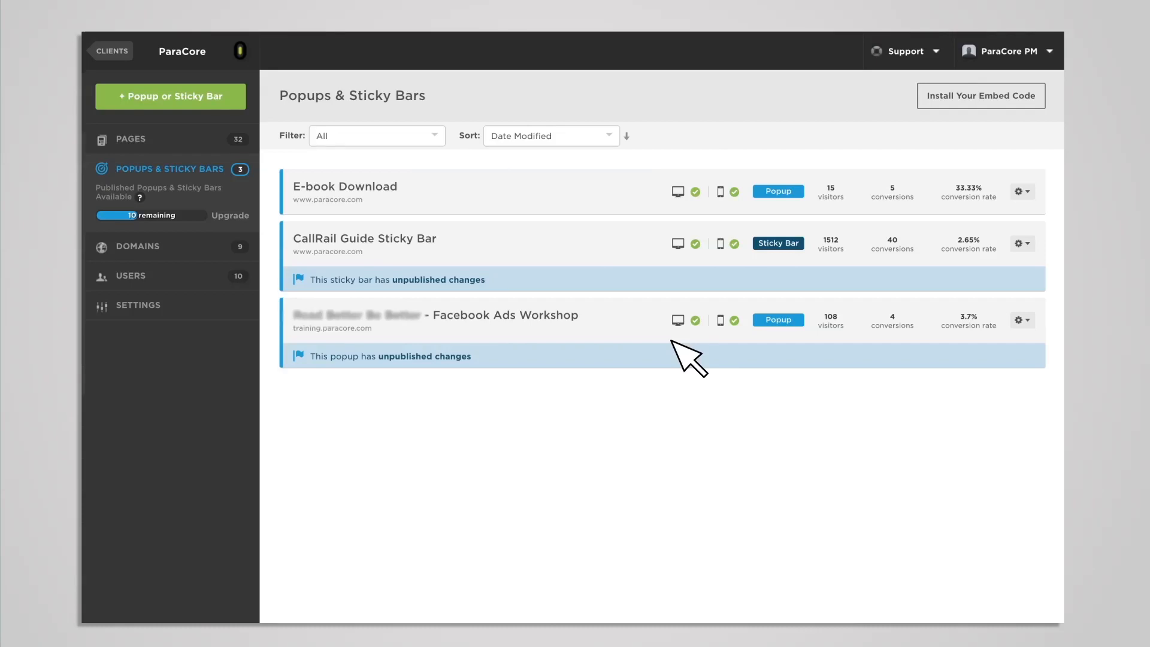
mouse_move(191, 257)
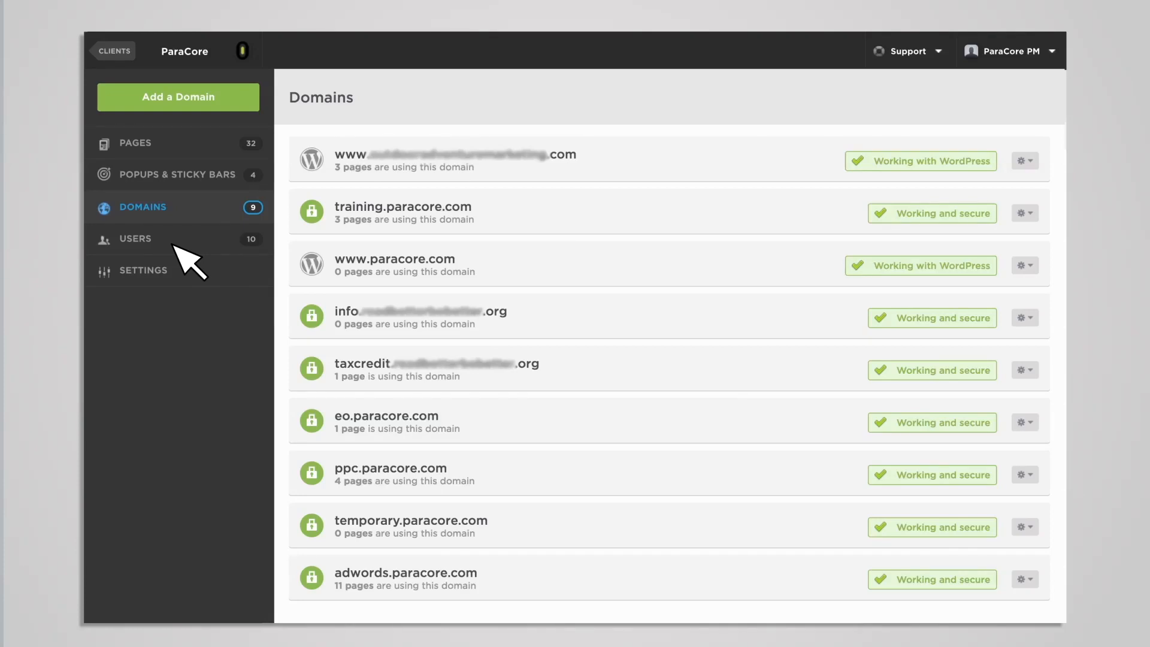
mouse_move(220, 256)
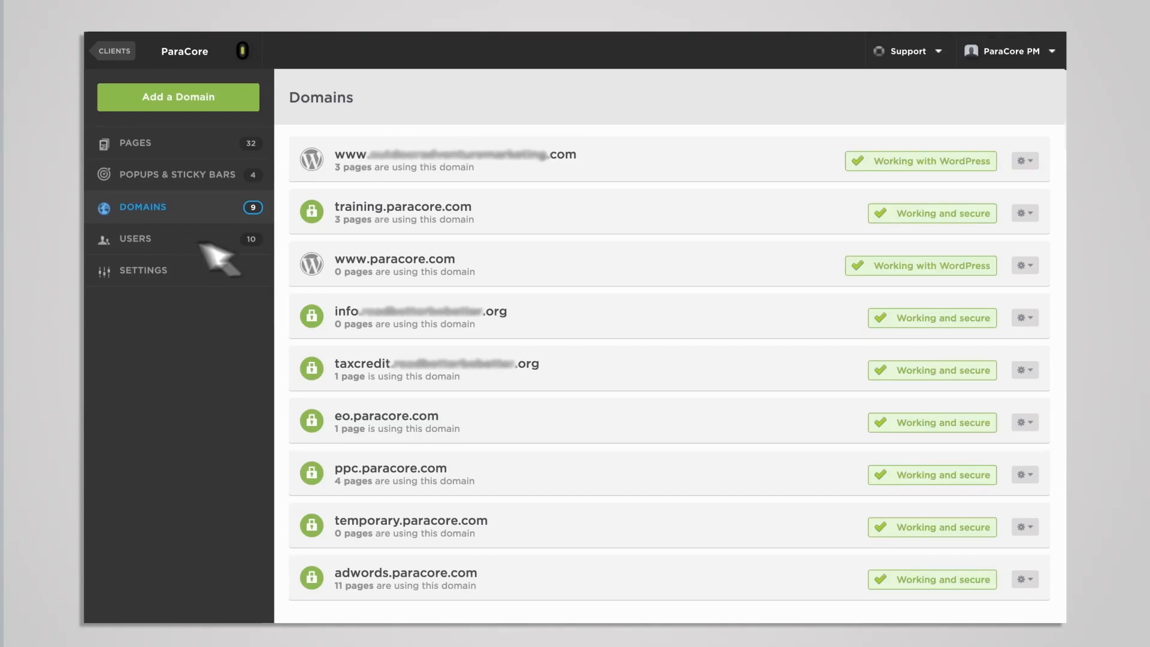
Reveal and dismiss the first domain's gear menu on the nine-domain Domains list
click(1025, 160)
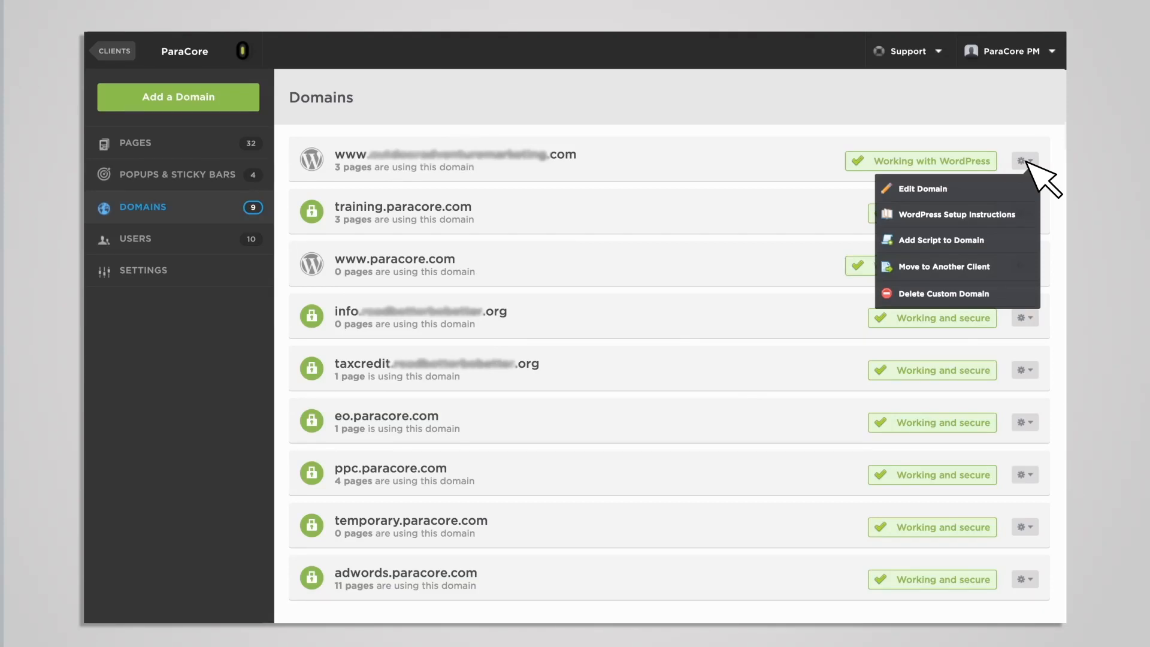
click(1024, 161)
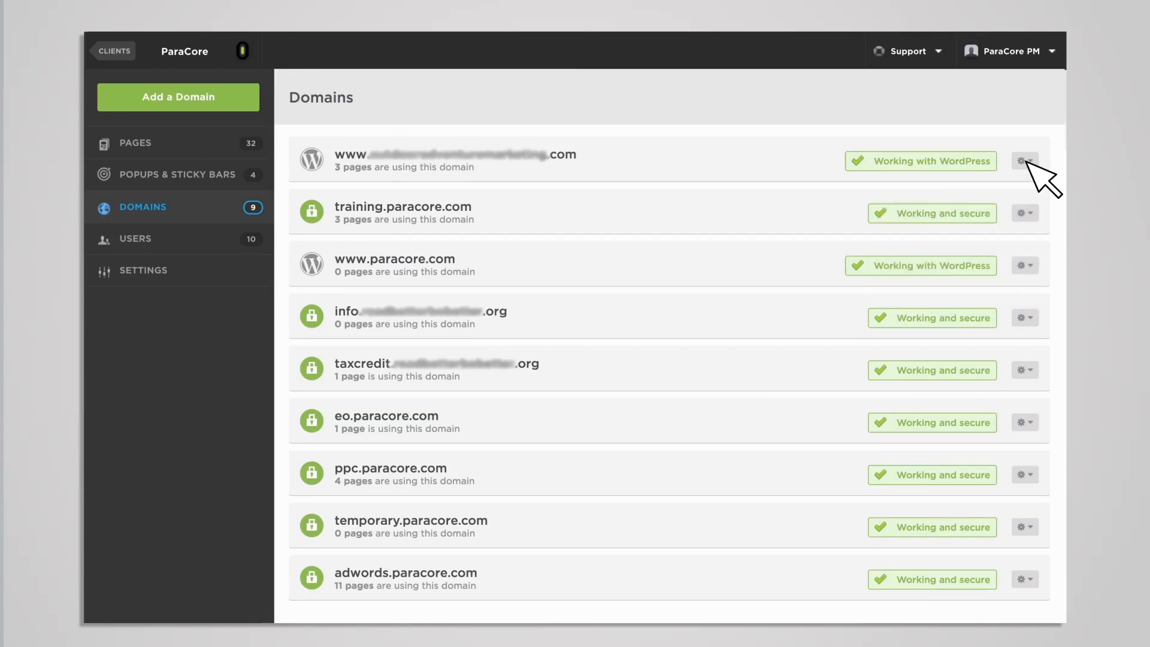
mouse_move(187, 285)
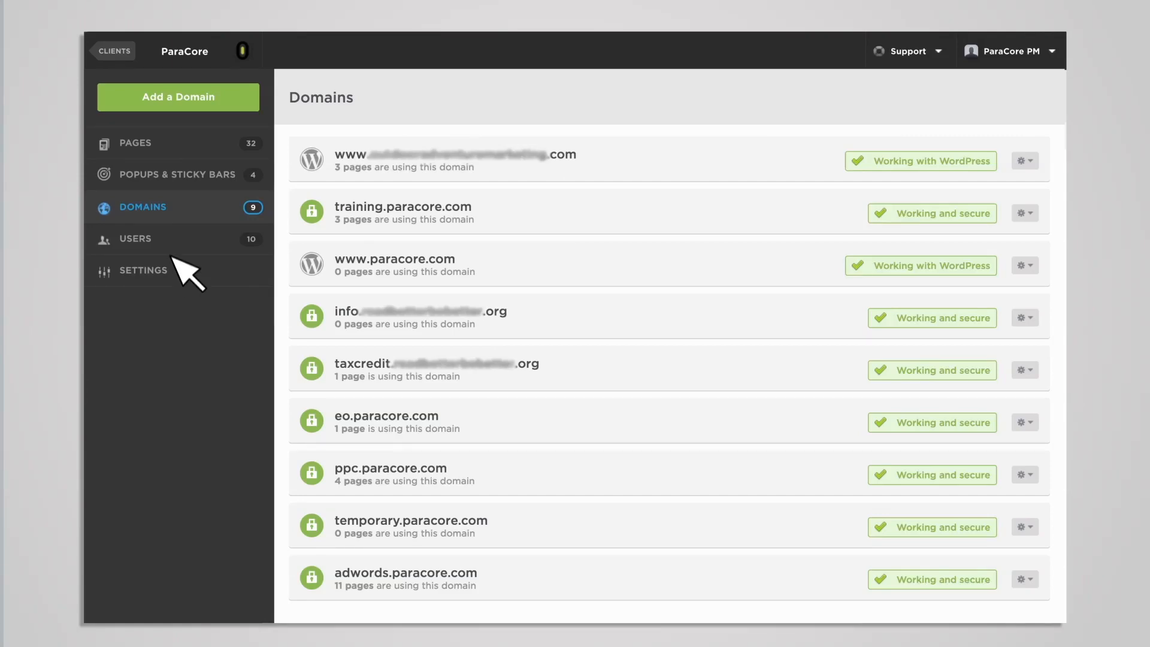
Review the ten-administrator Users list and Add a User form, then show ParaCore Client Settings
click(136, 238)
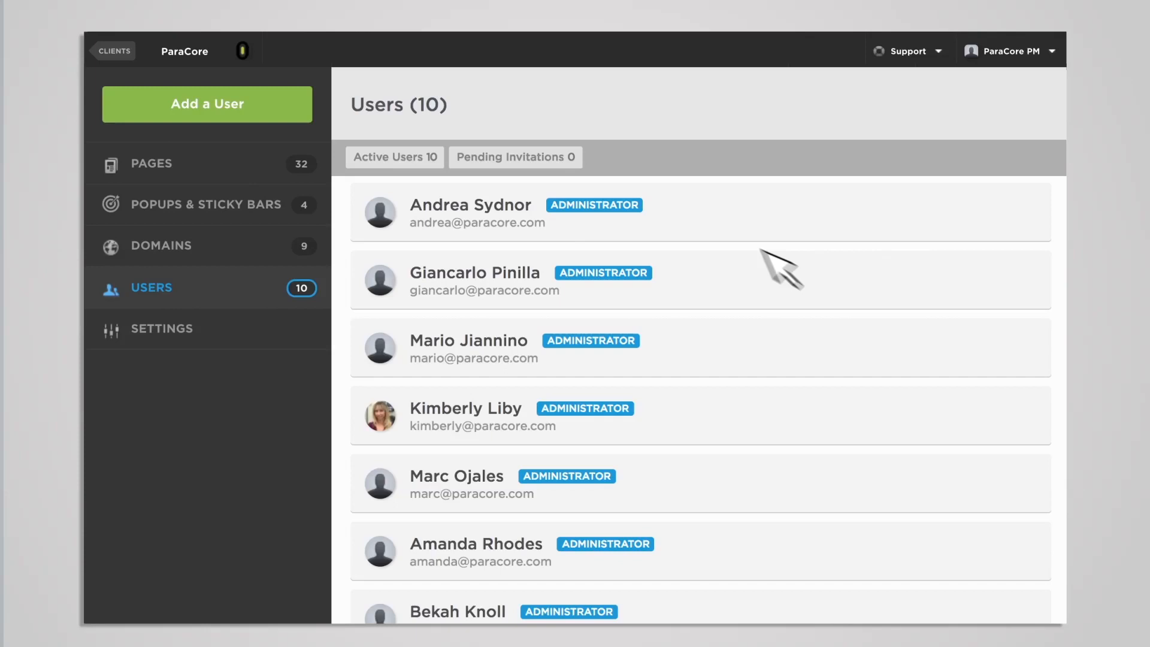
mouse_move(825, 539)
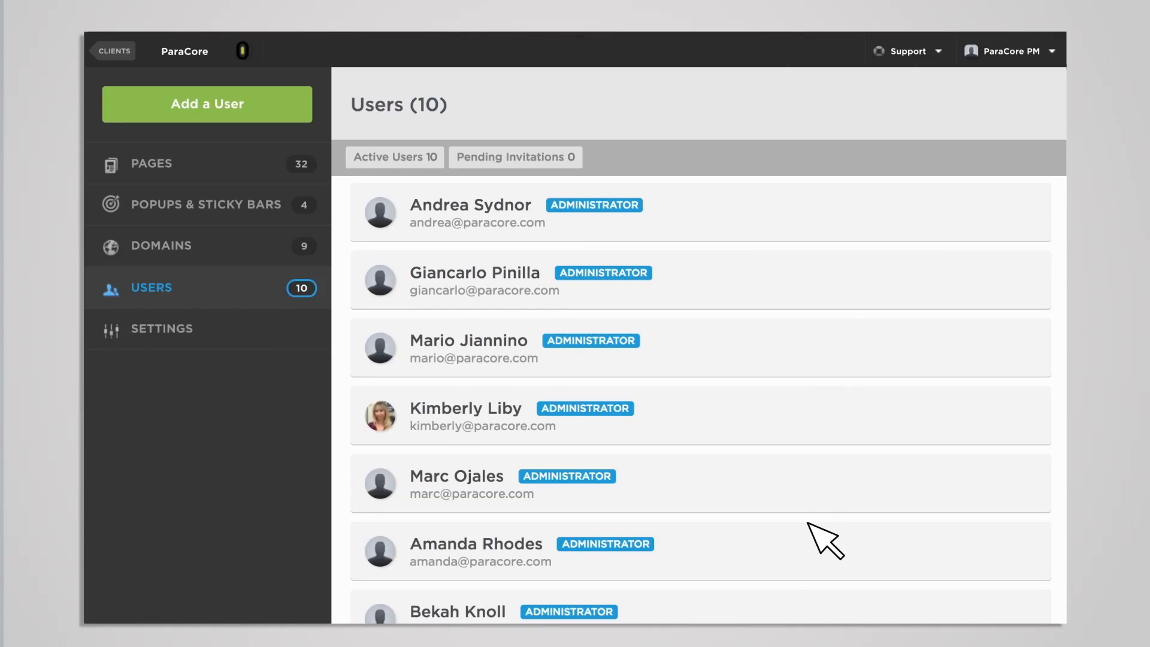
mouse_move(297, 132)
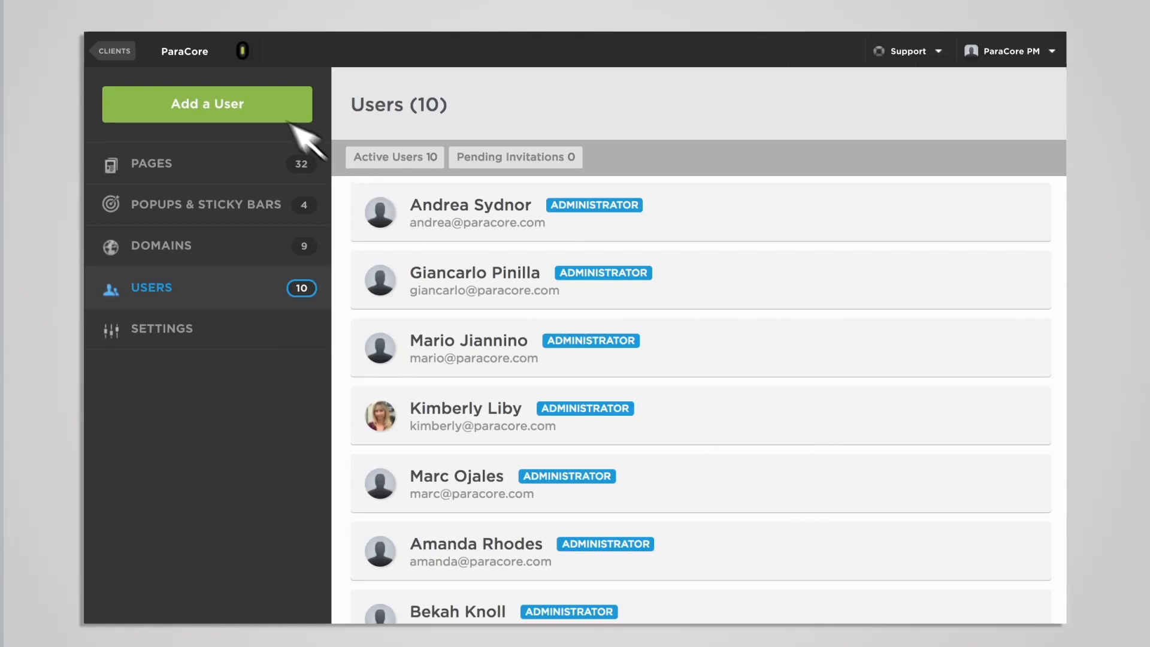
click(208, 103)
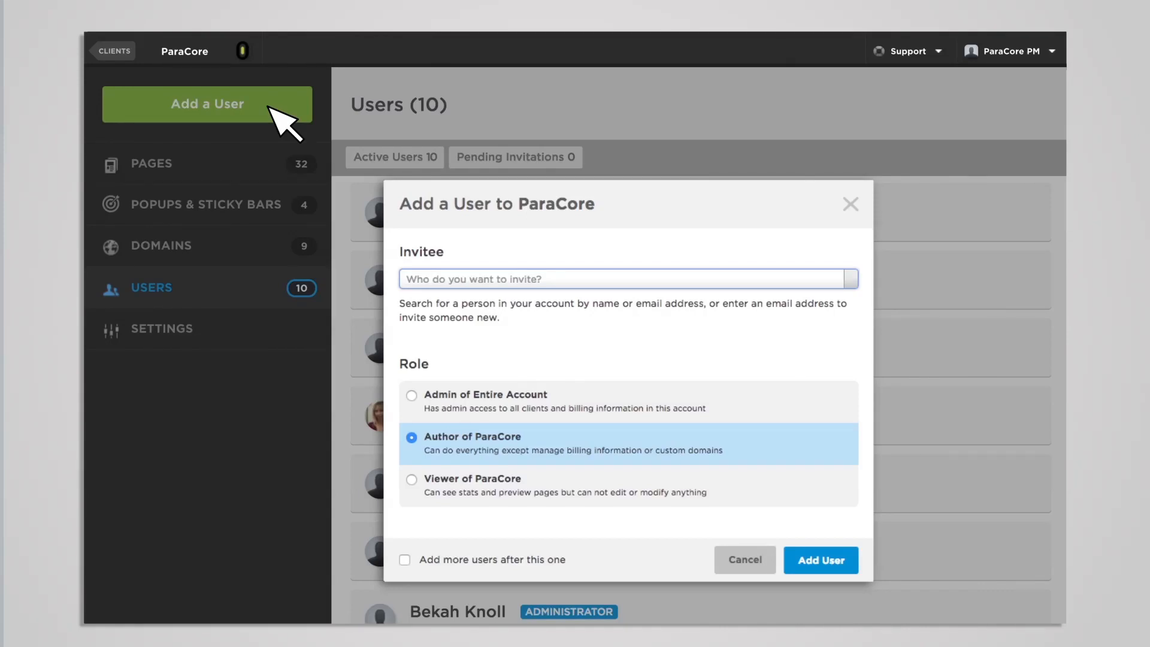
mouse_move(301, 128)
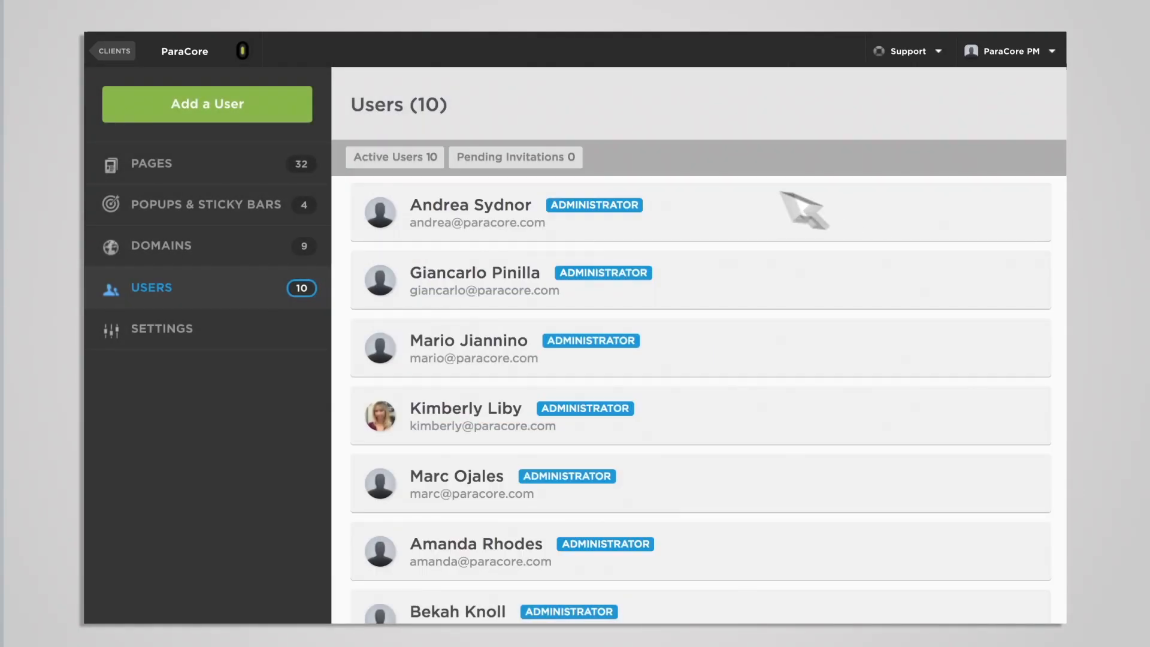
mouse_move(584, 180)
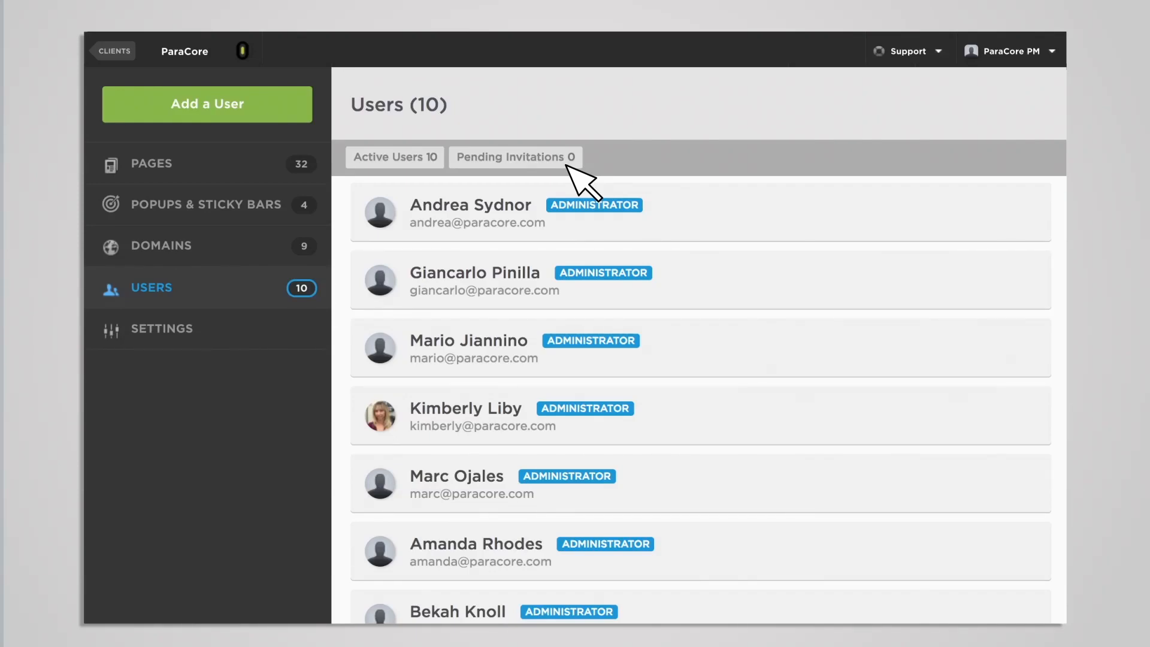
mouse_move(264, 326)
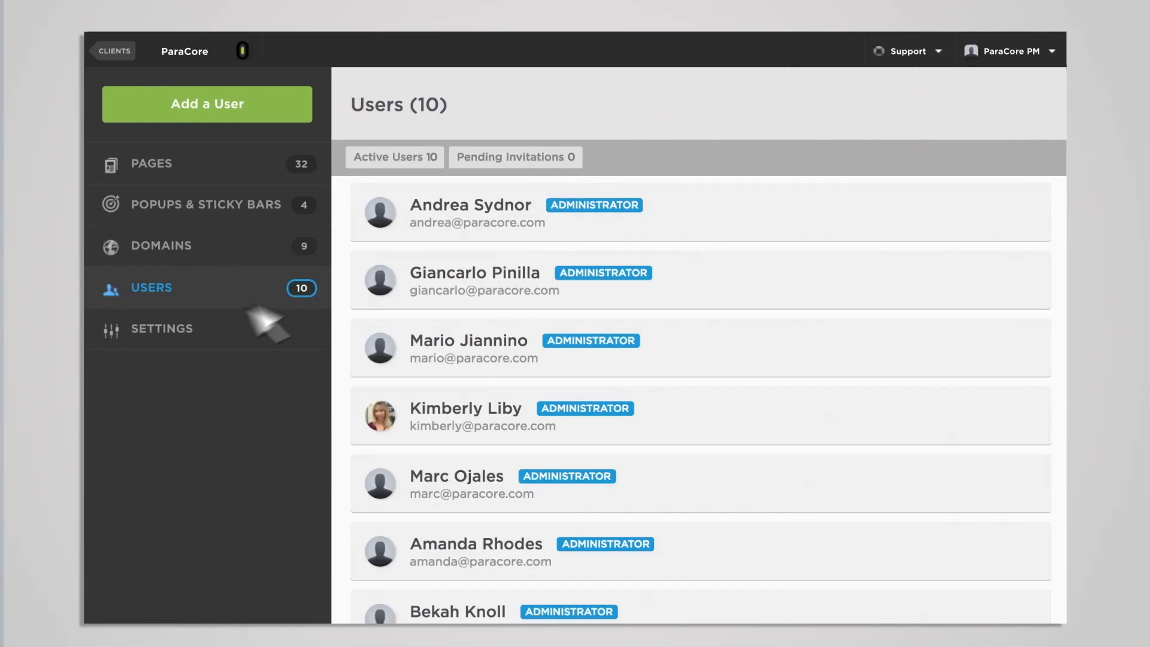
click(162, 329)
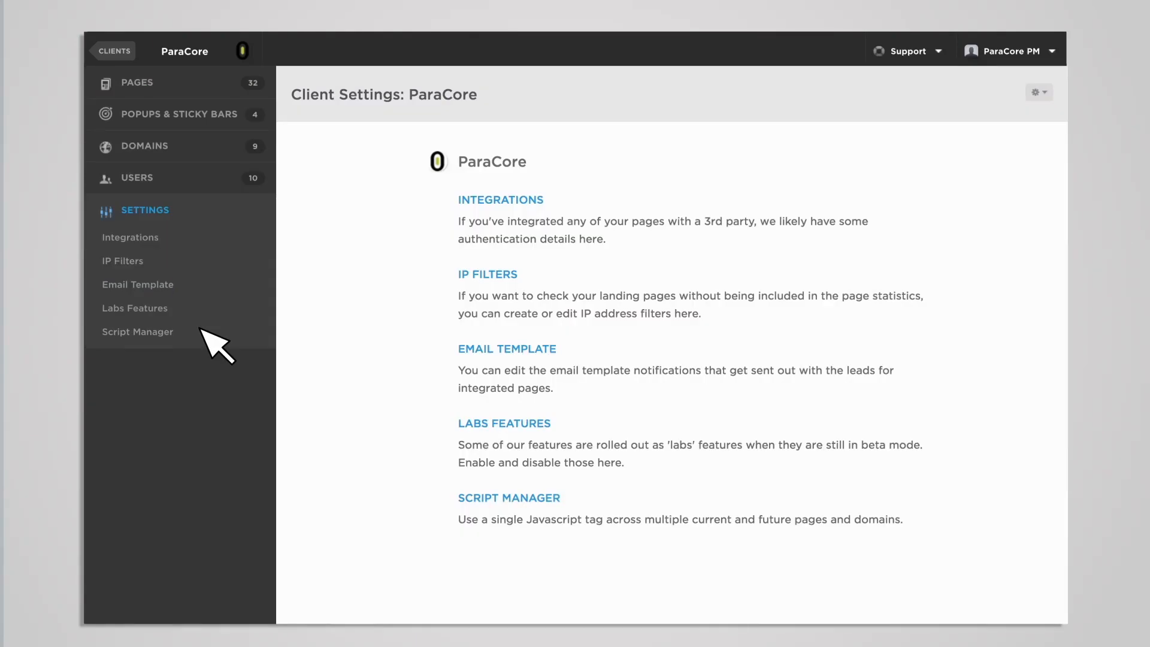